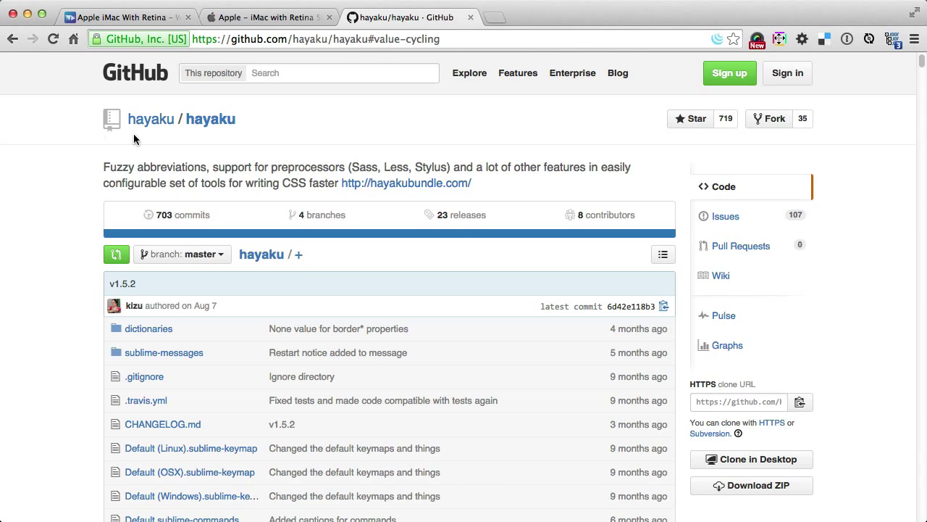
mouse_move(200, 137)
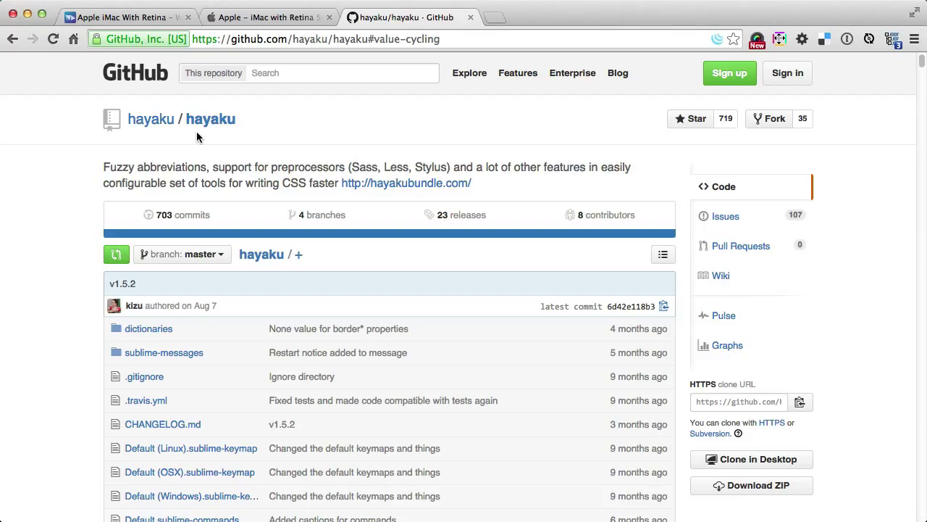
mouse_move(241, 134)
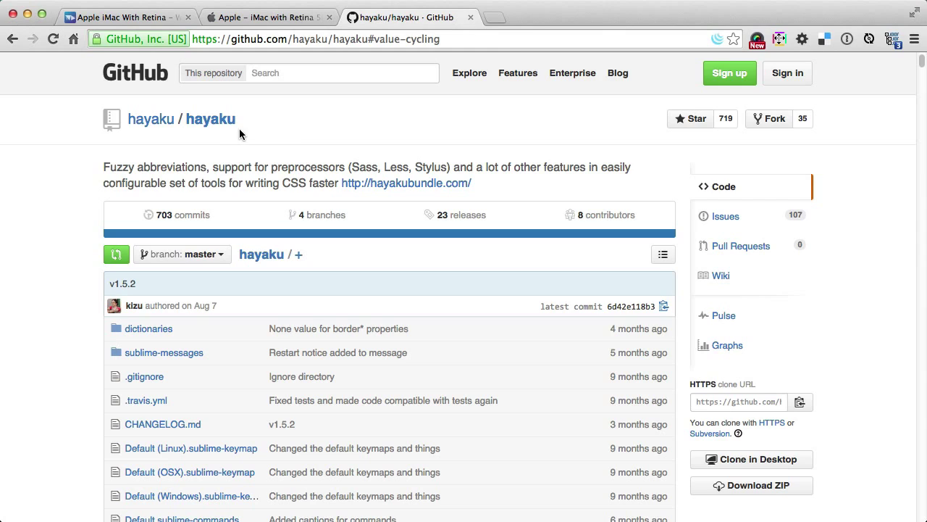
mouse_move(263, 142)
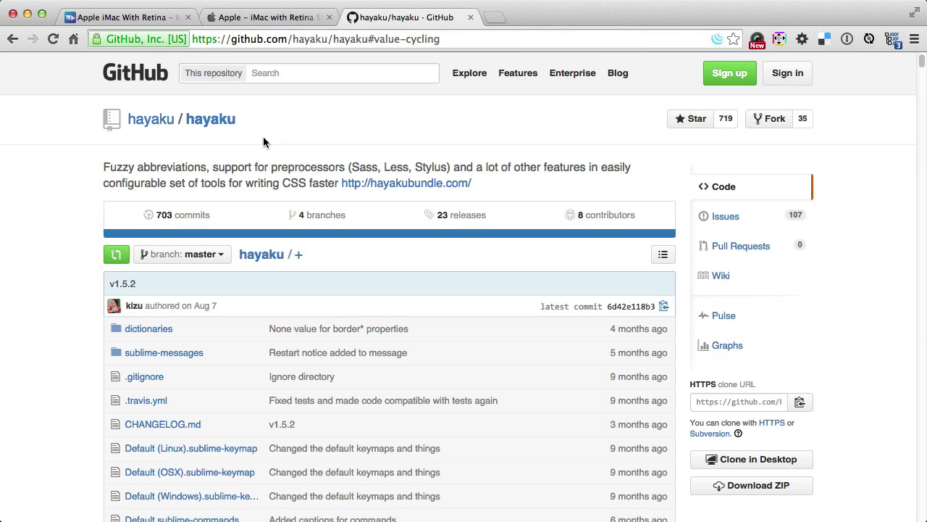
Select the hayaku repository name on GitHub, then switch to Sublime Text
double_click(210, 119)
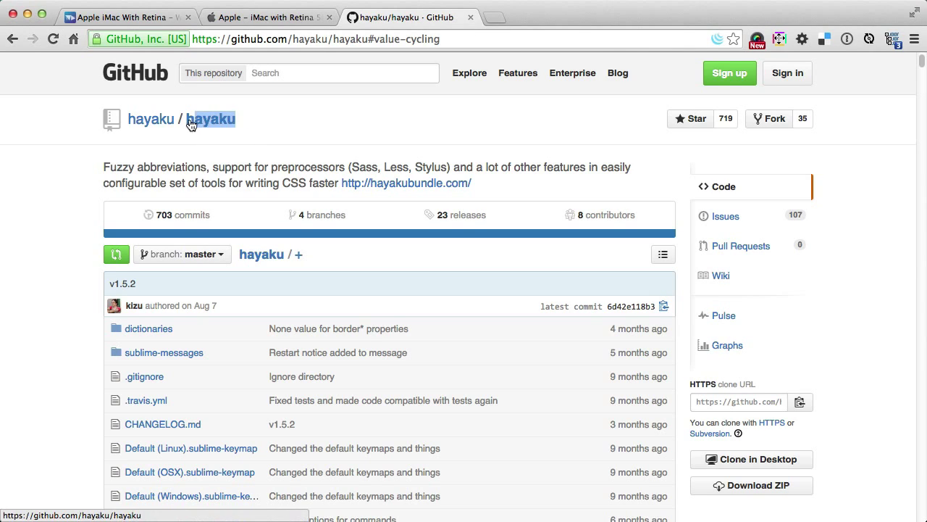
mouse_move(286, 136)
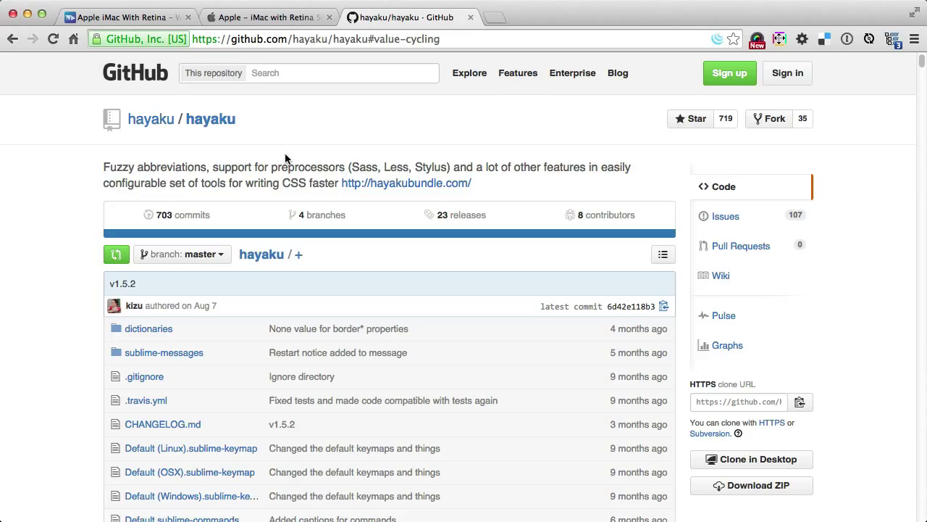
key("cmd+tab")
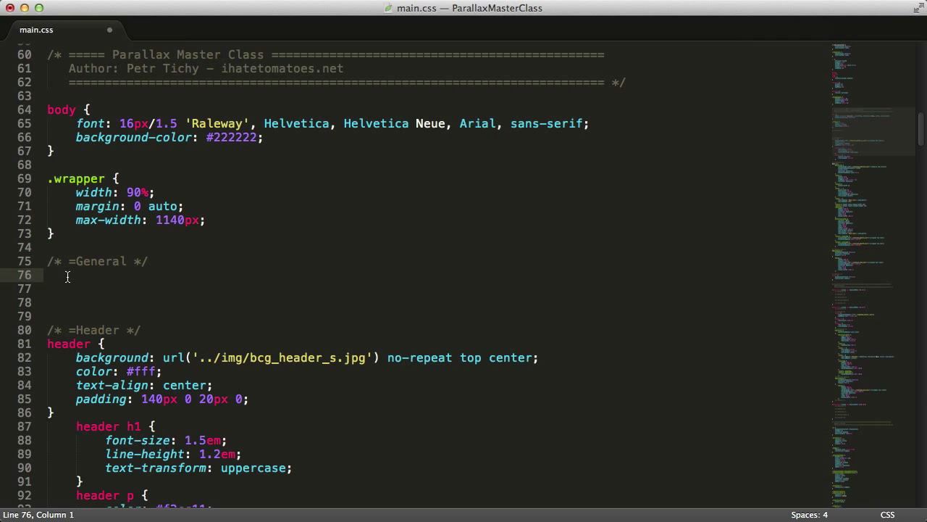
Start the .test rule with padding-right 10px and position relative
type(".test")
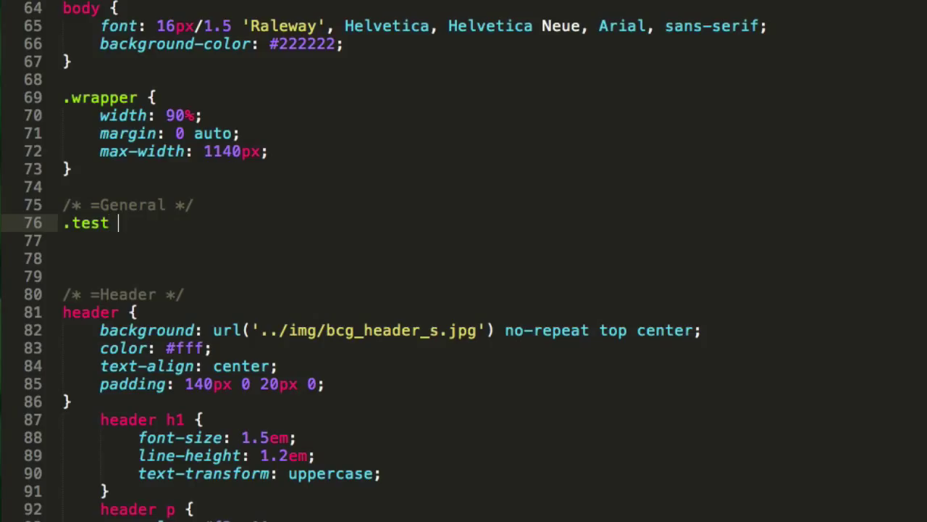
type("{")
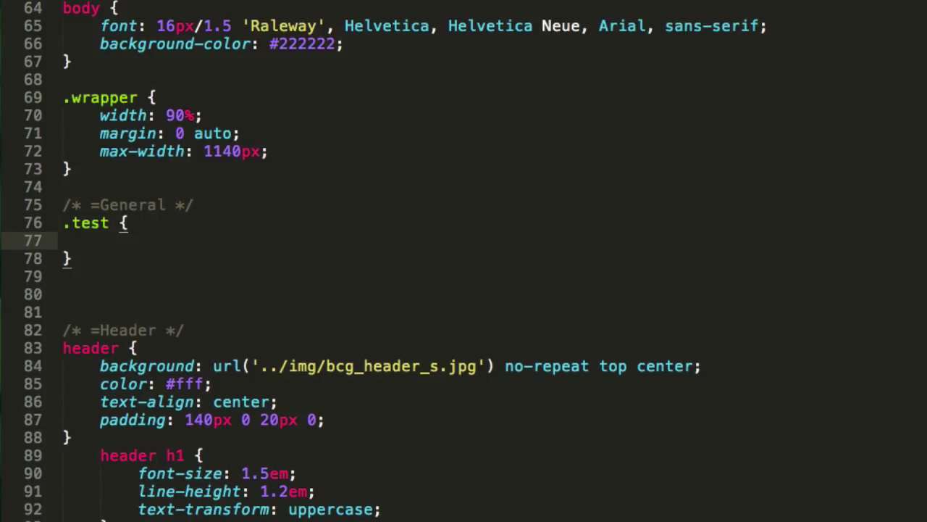
type("padding-")
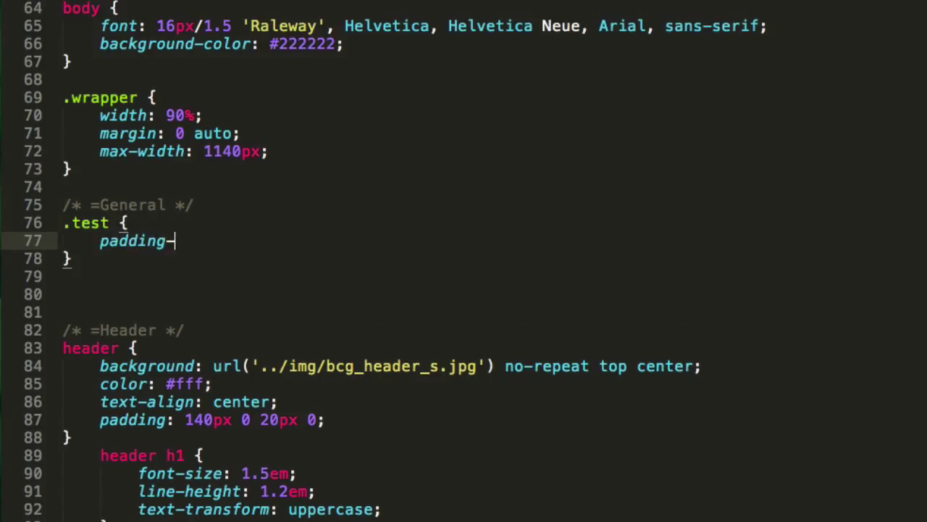
type("right: 10")
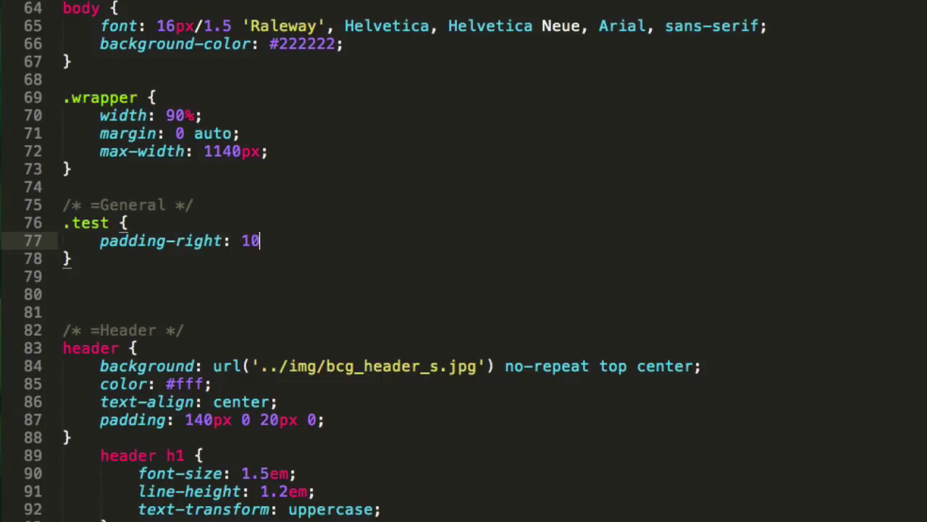
type("px;")
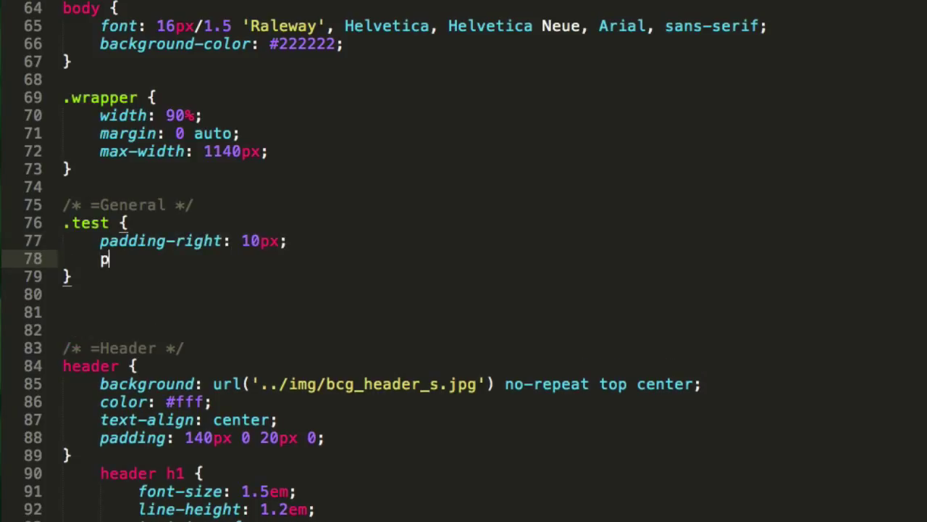
type("osition: r")
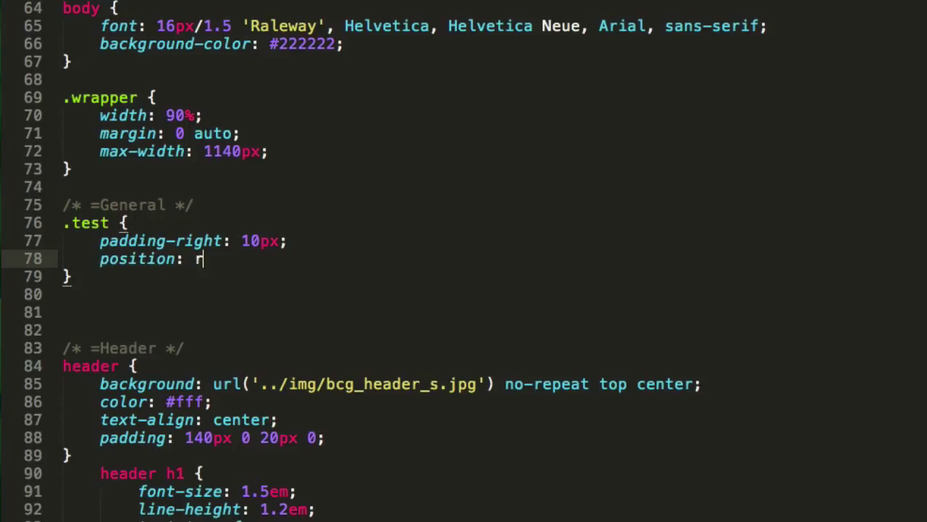
type("elative;")
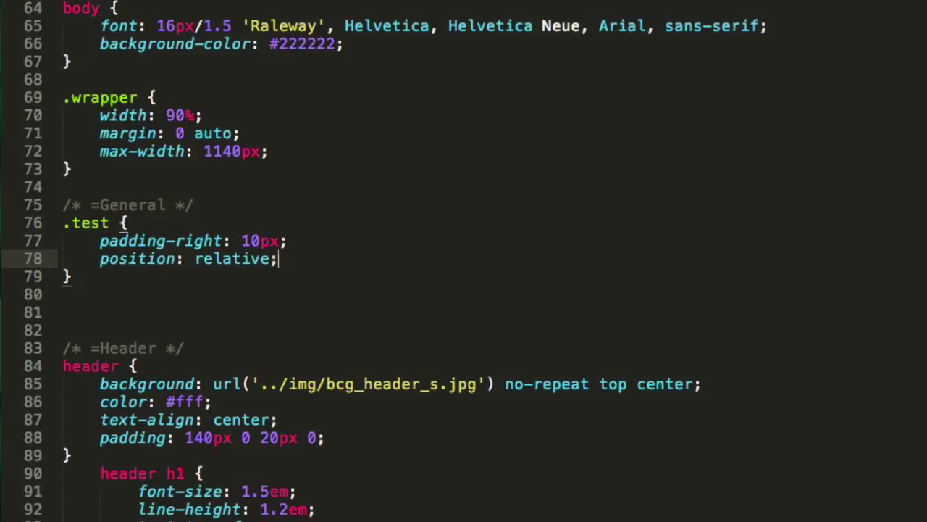
Add height 100px and width 200px to the .test rule
type("h")
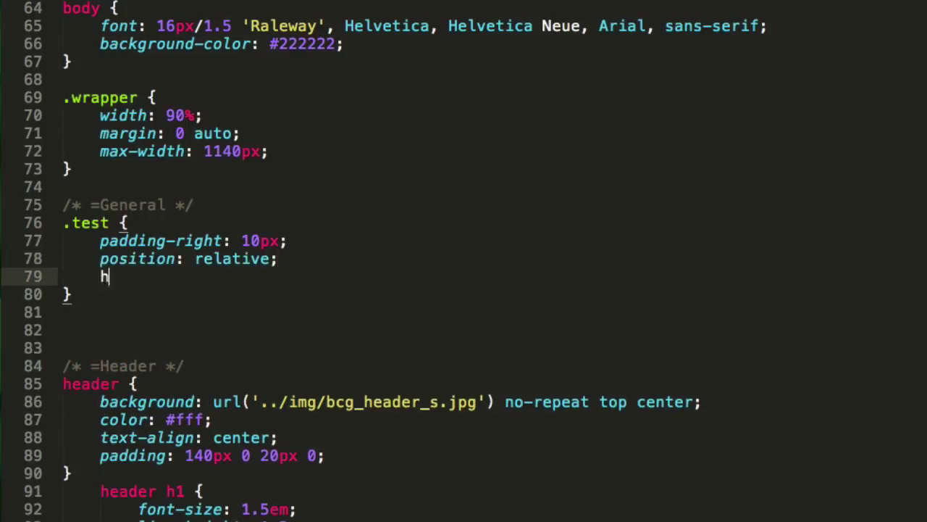
type("eight: 1")
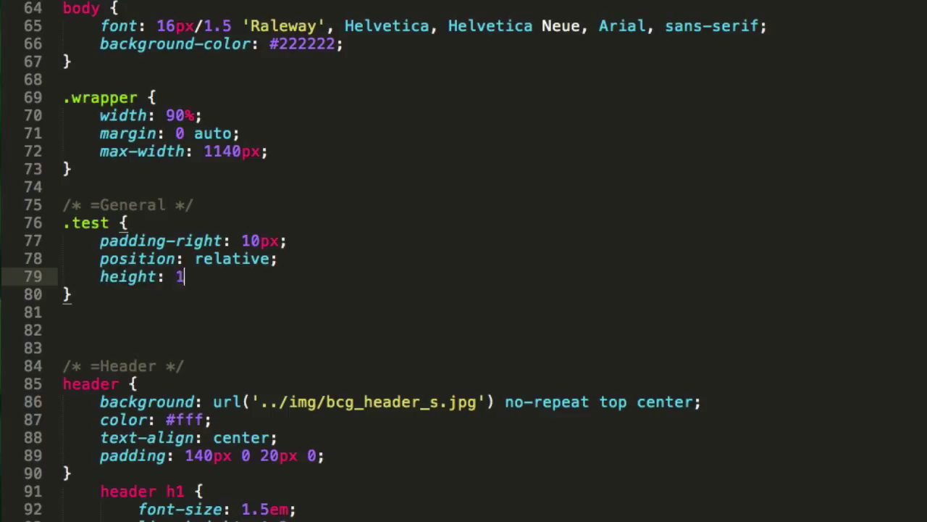
type("00px;")
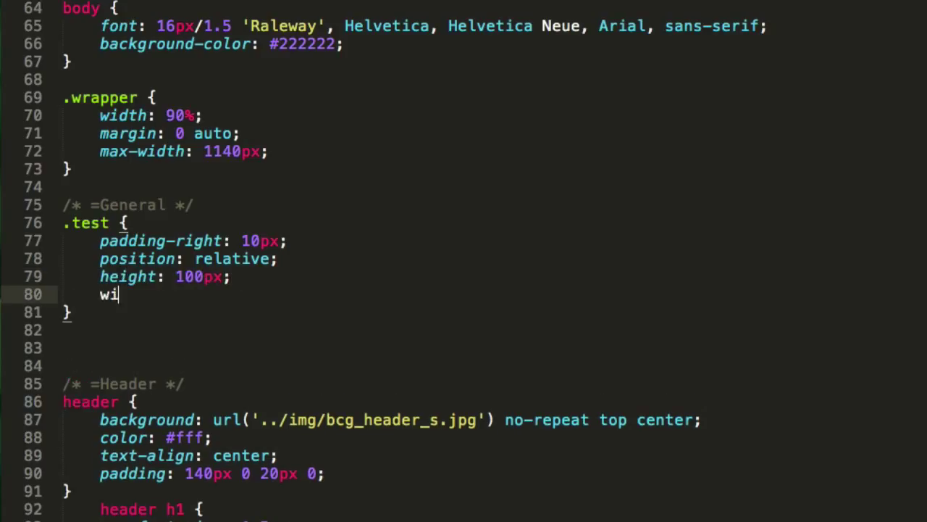
type("dth:")
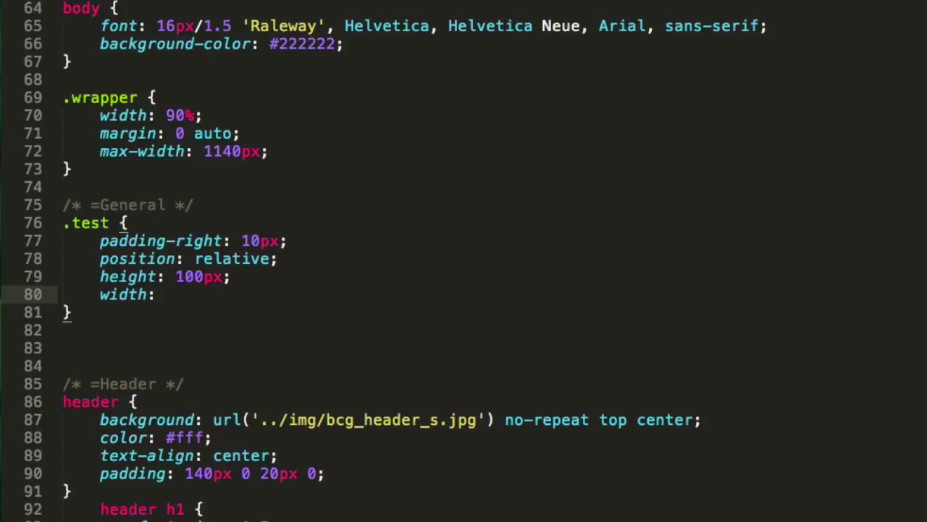
type("200px")
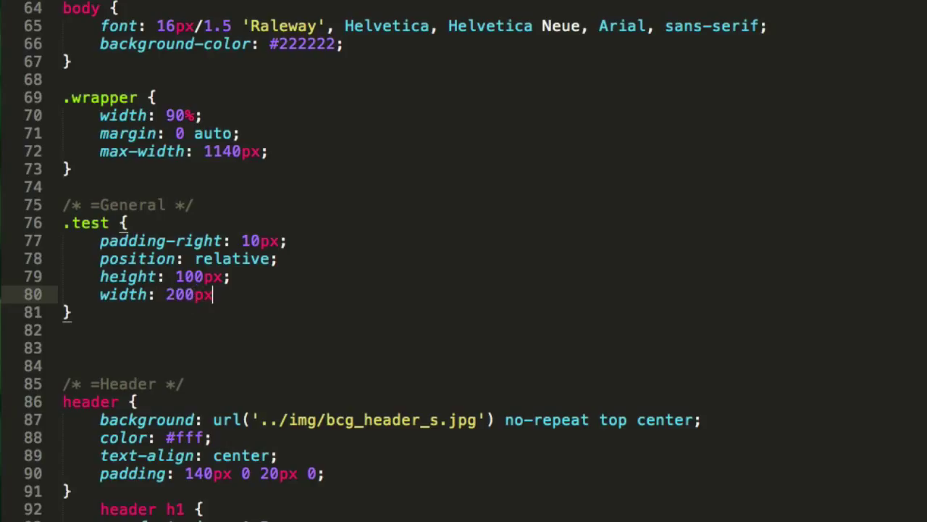
type(";")
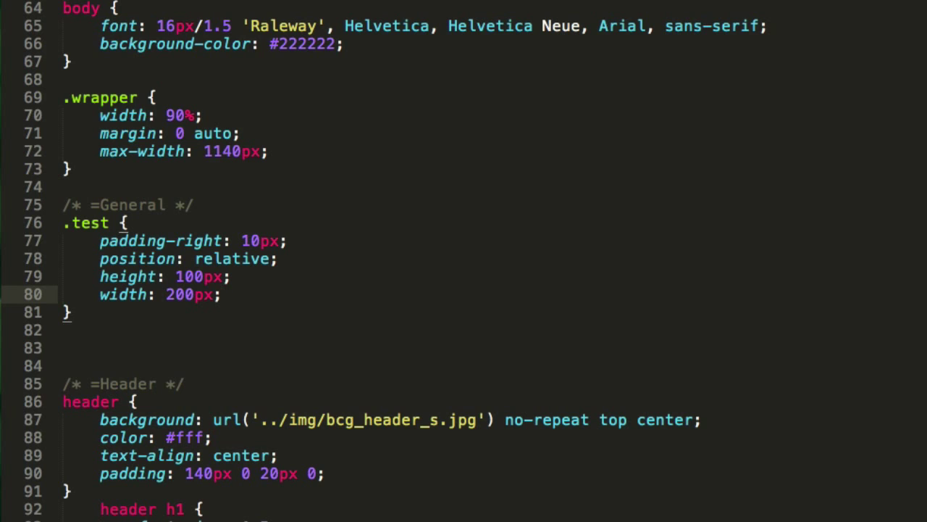
mouse_move(112, 225)
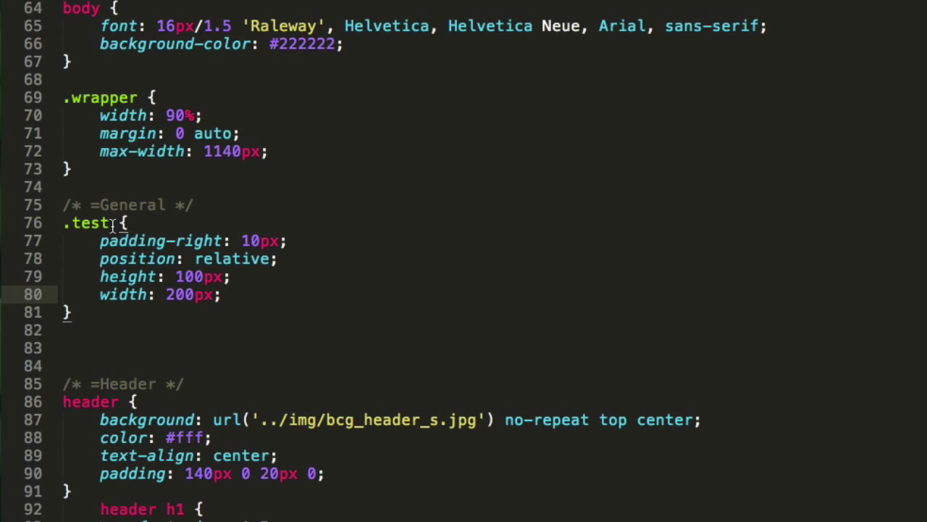
scroll("down", 3)
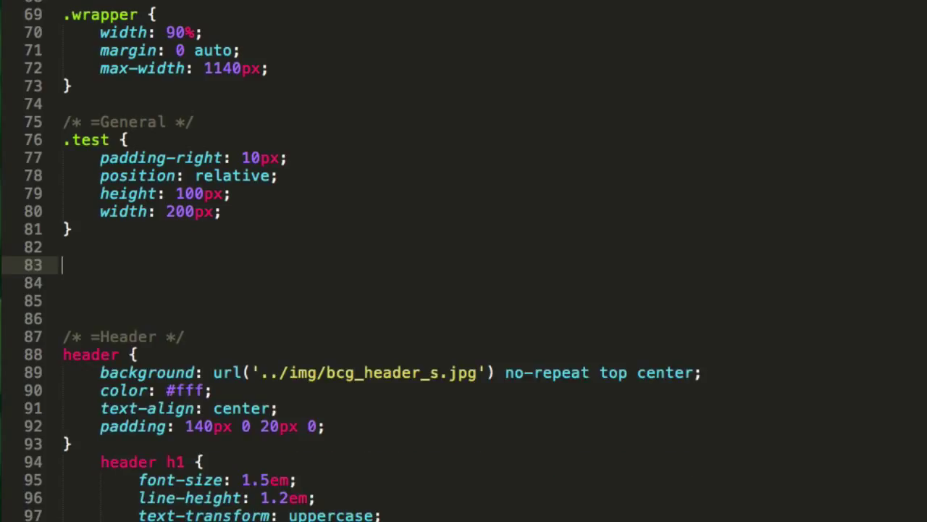
type(".te")
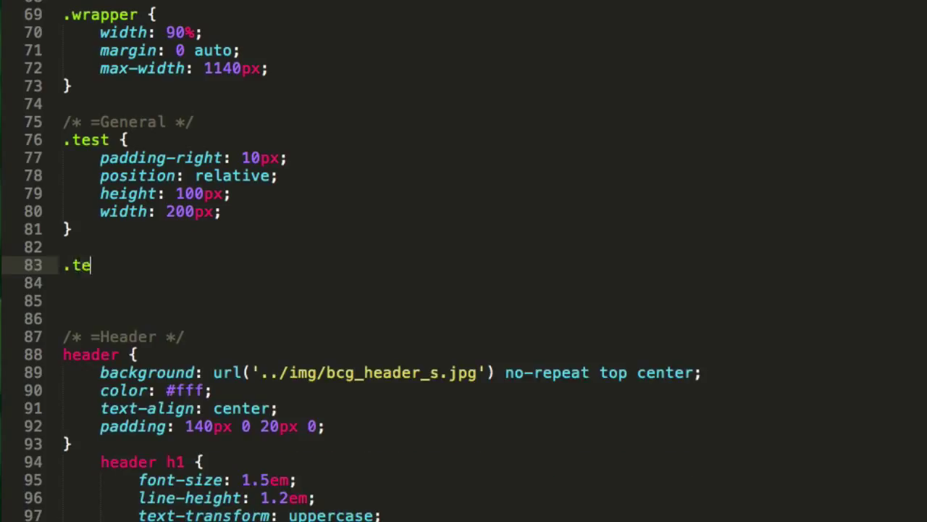
type("st {")
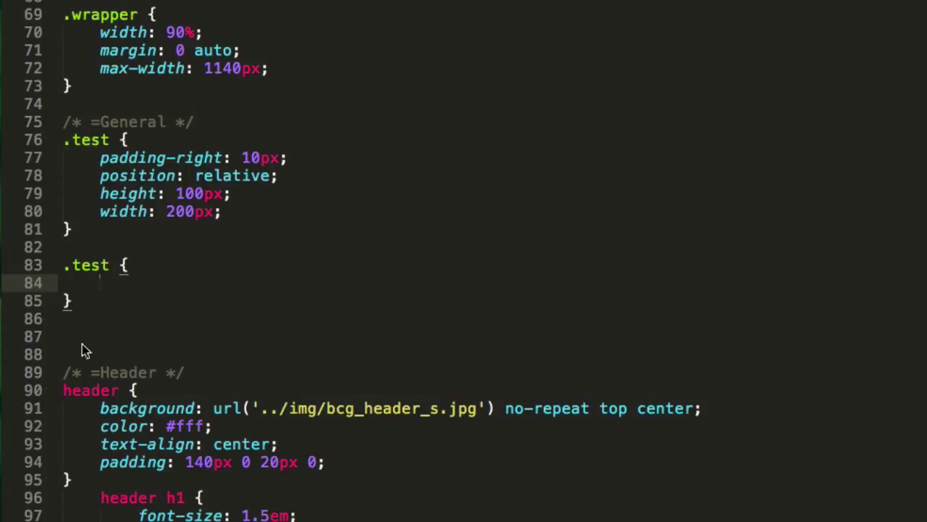
left_click(105, 282)
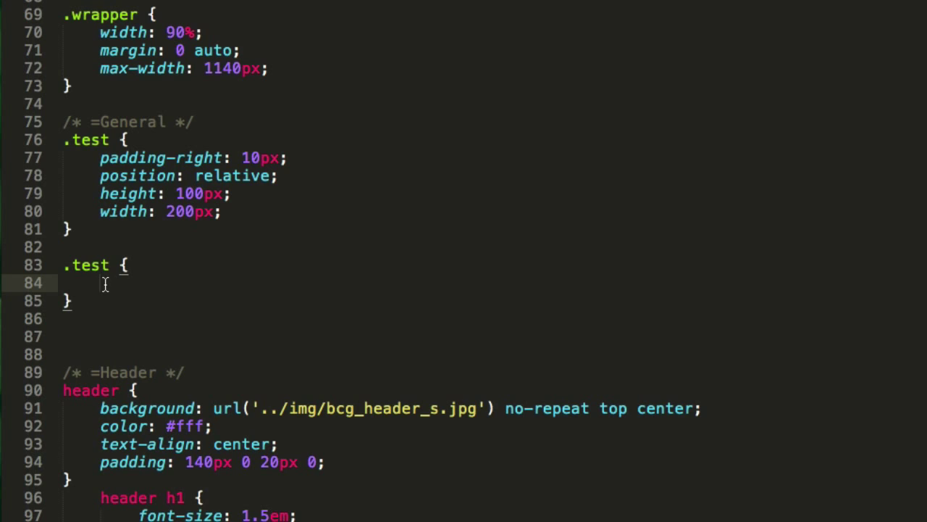
mouse_move(227, 321)
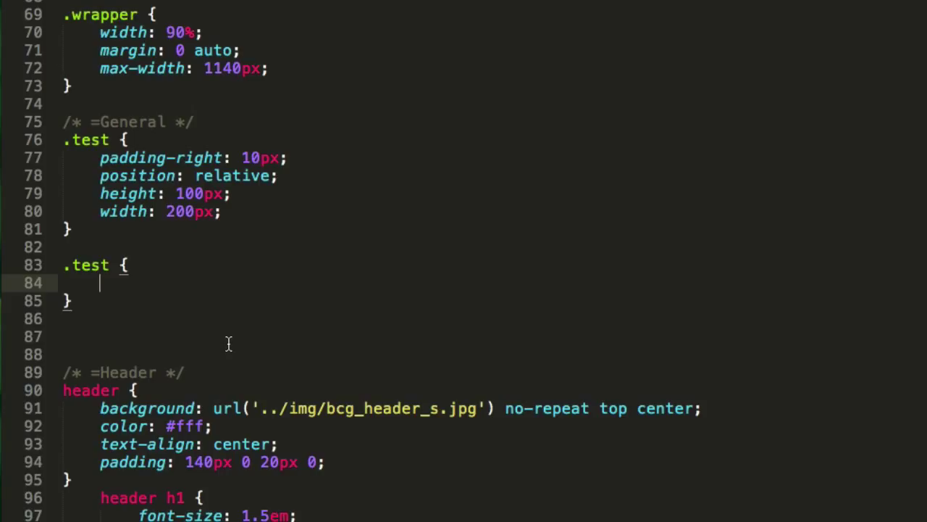
Expand the pr10 abbreviation into padding-right: 10px in the second .test rule
type("pr")
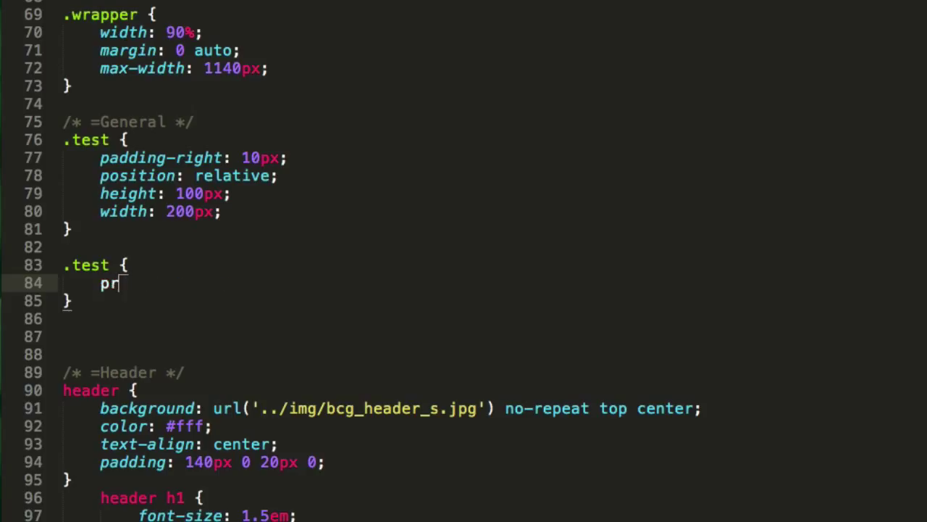
key("BackSpace")
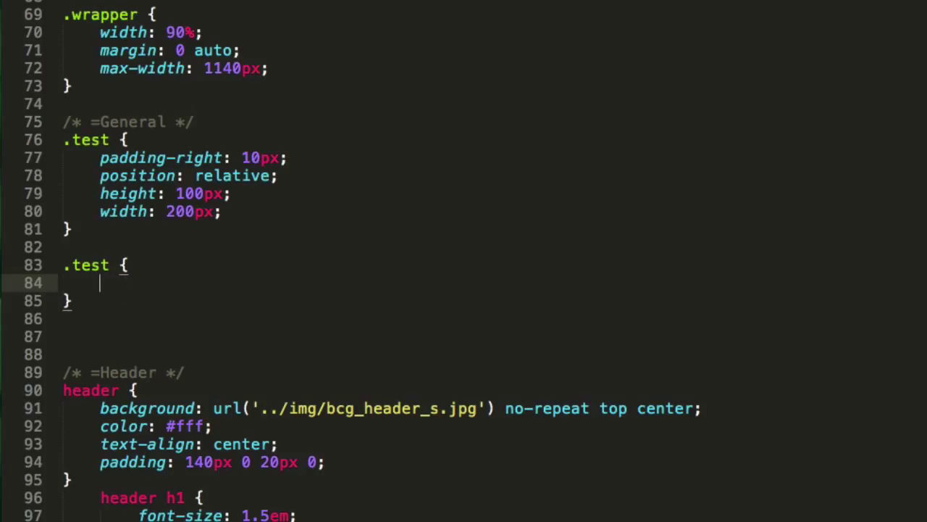
type("padding-right: 10px;")
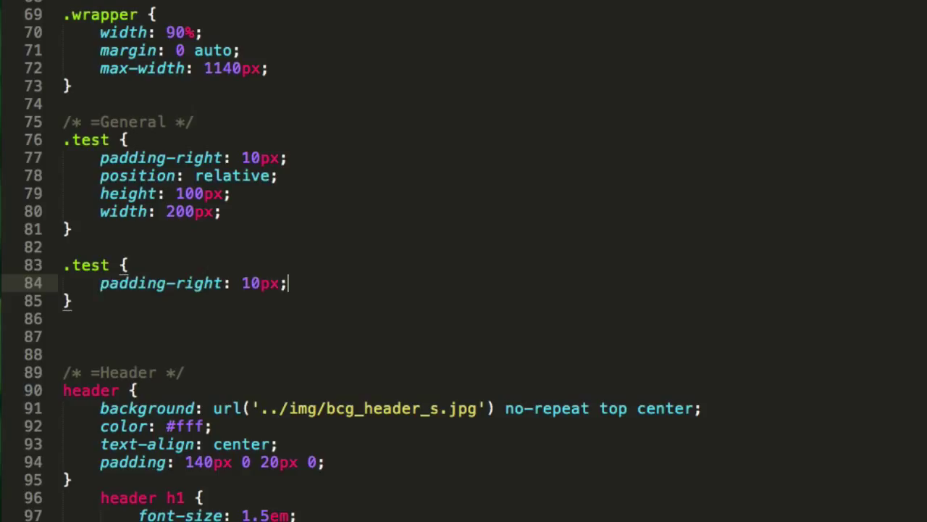
type("pr10")
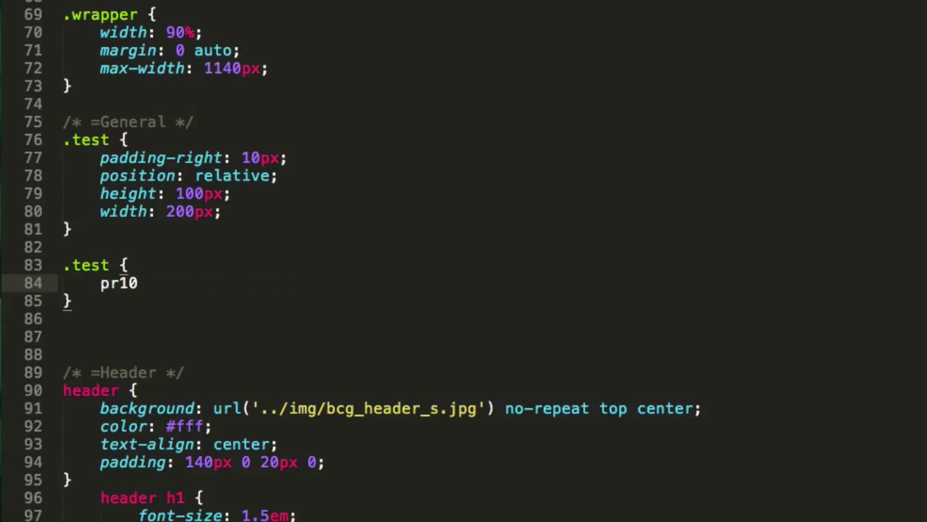
type("em")
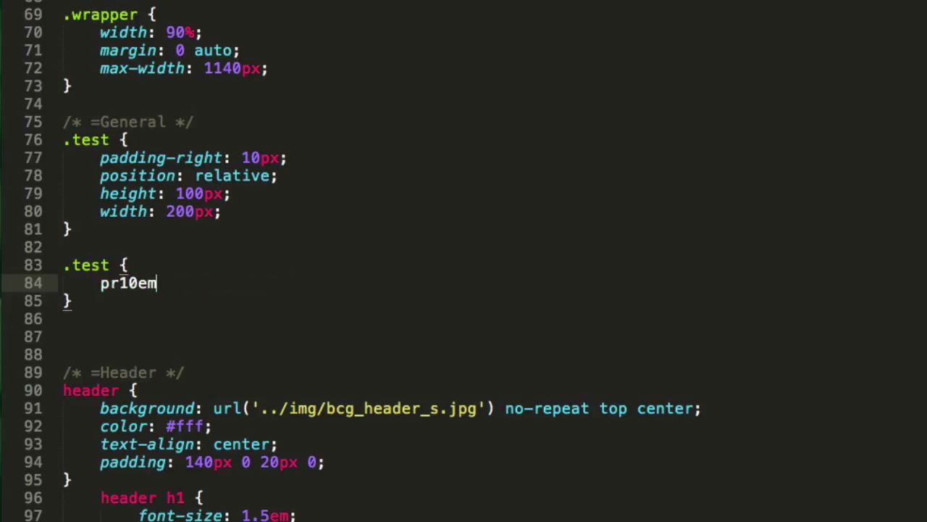
key("BackSpace")
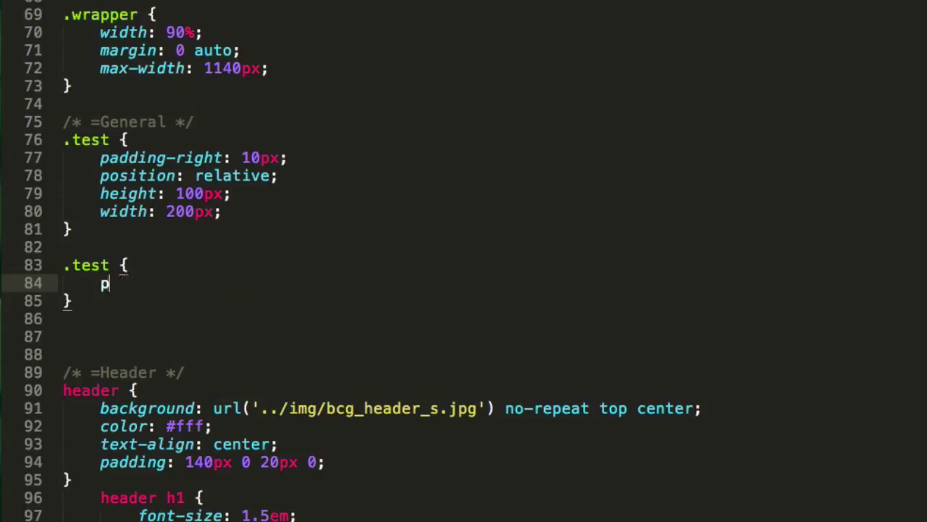
type("r10")
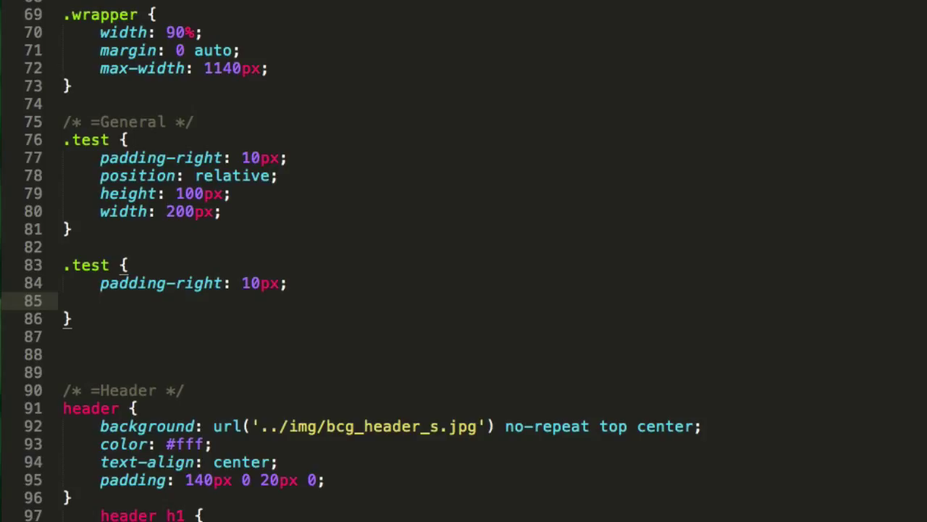
Expand the p, h and w abbreviations into position relative, height and width declarations
type("p")
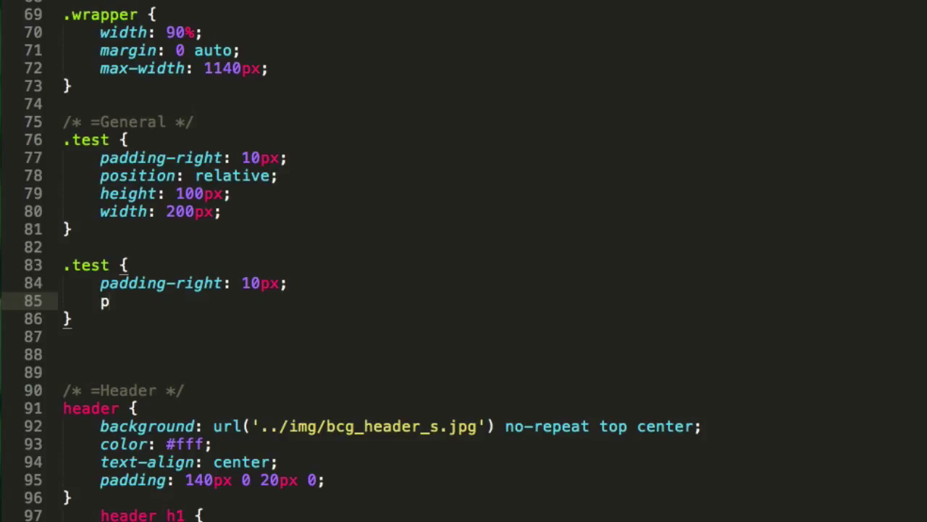
type("osition: relative;")
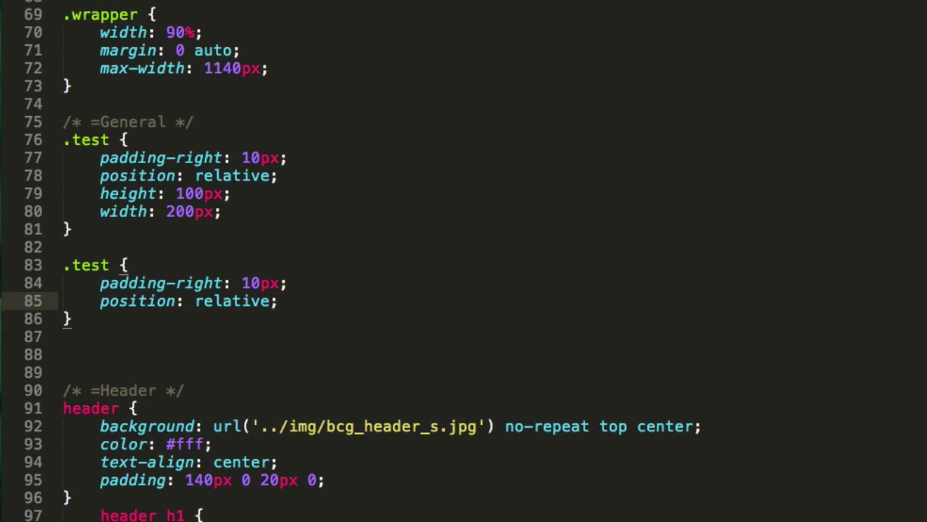
type("h")
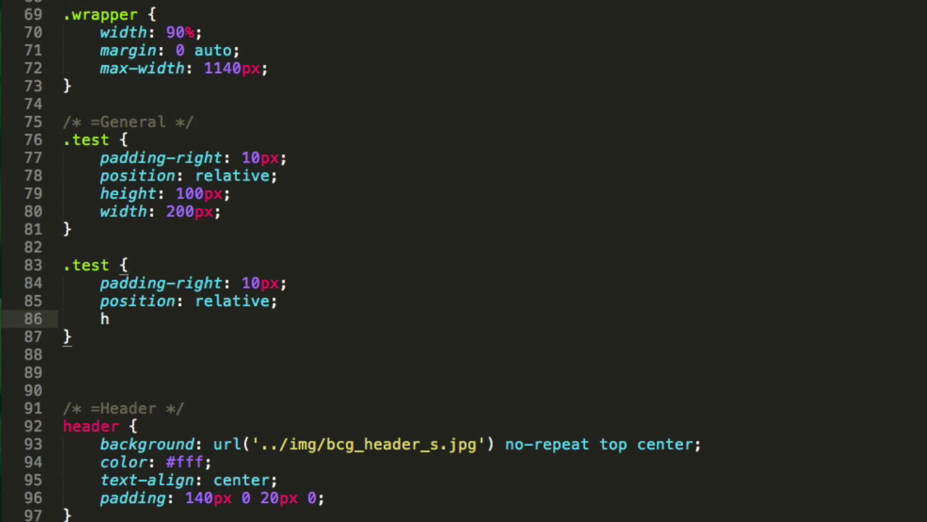
type("eight: 100%")
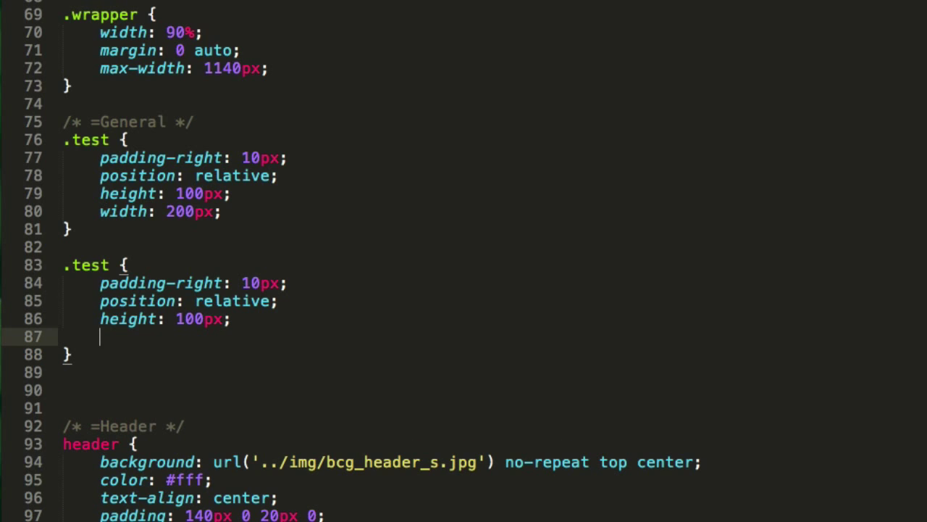
key("Backspace")
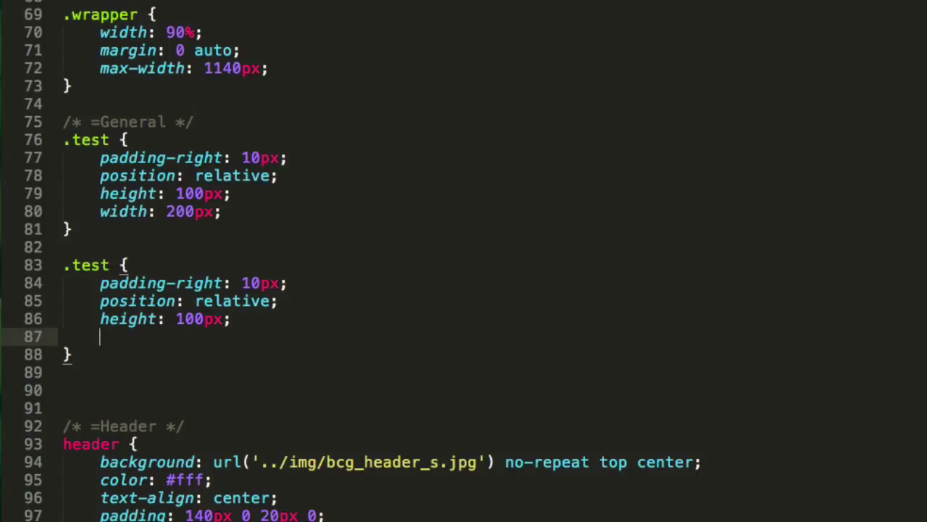
type("w")
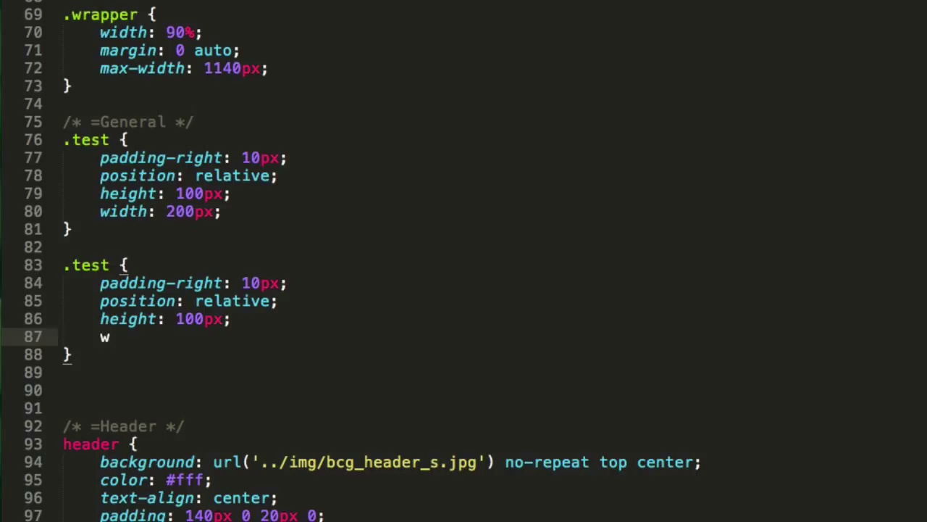
type("idth: 100%;")
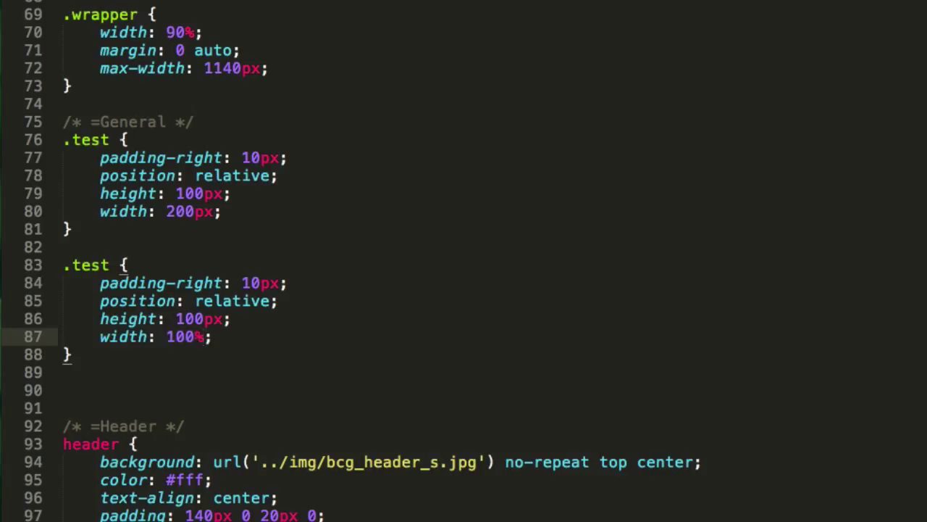
type("px")
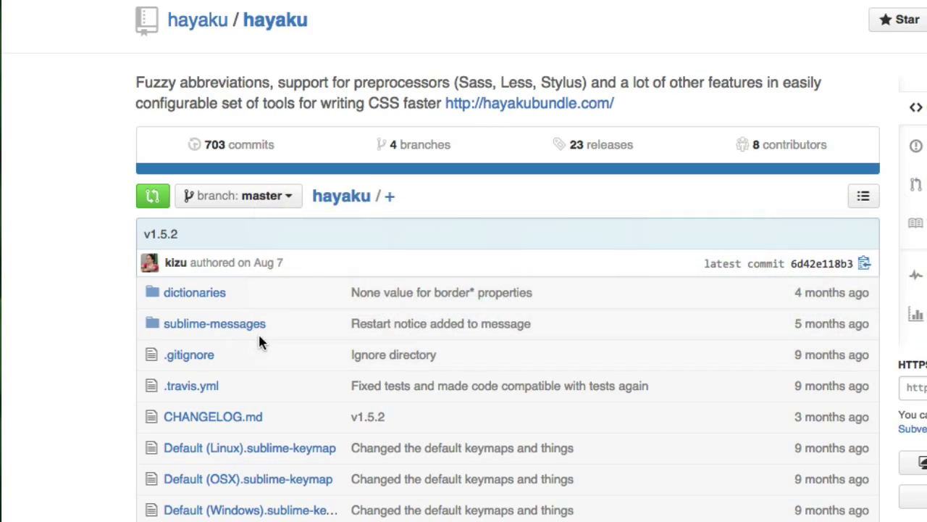
Scroll the hayaku README down to the Smart CSS Abbreviations section on numeric values
scroll("down", 3)
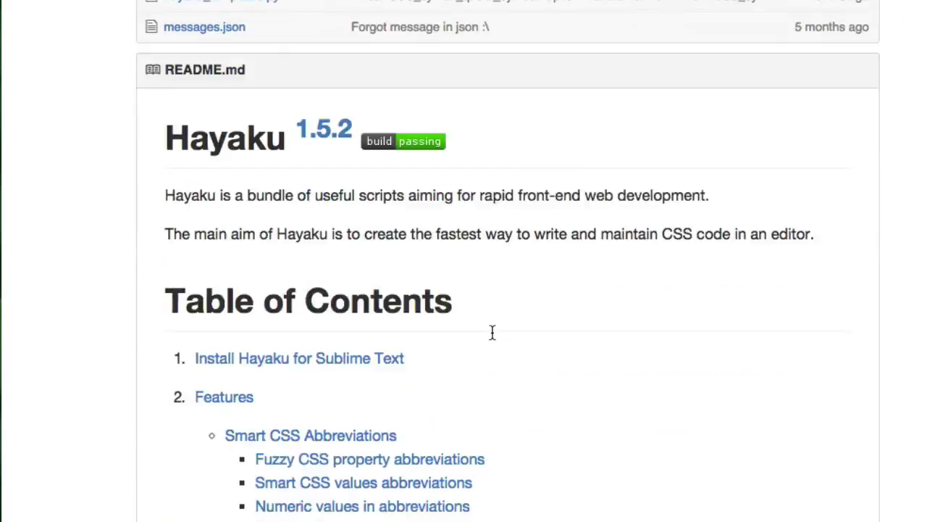
scroll("down", 3)
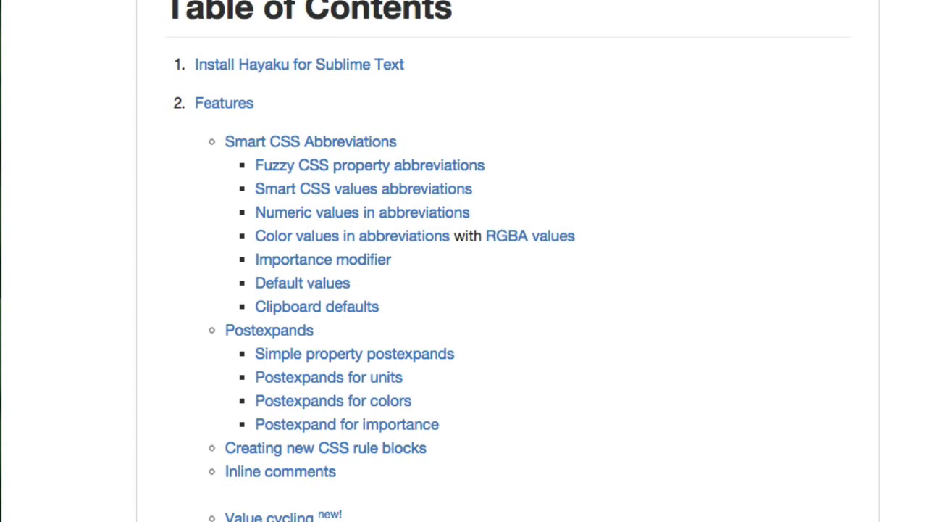
scroll("down", 3)
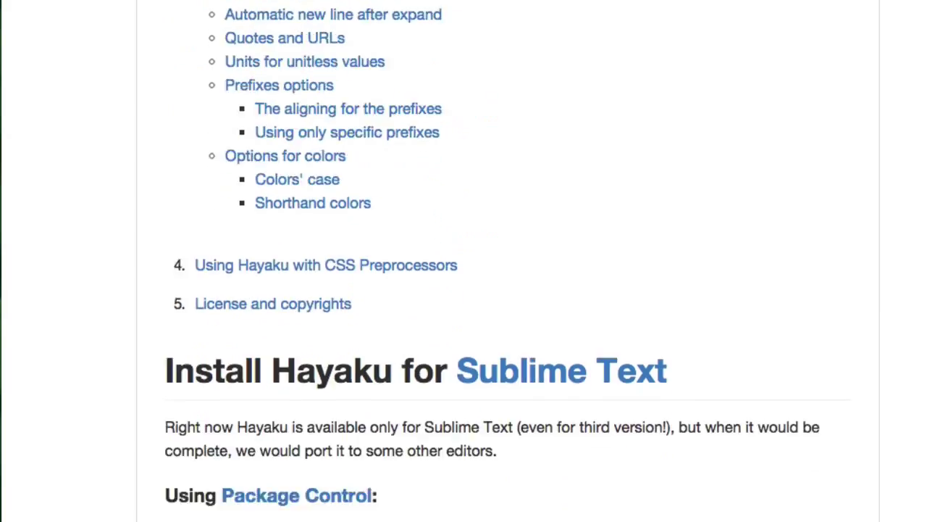
scroll("down", 3)
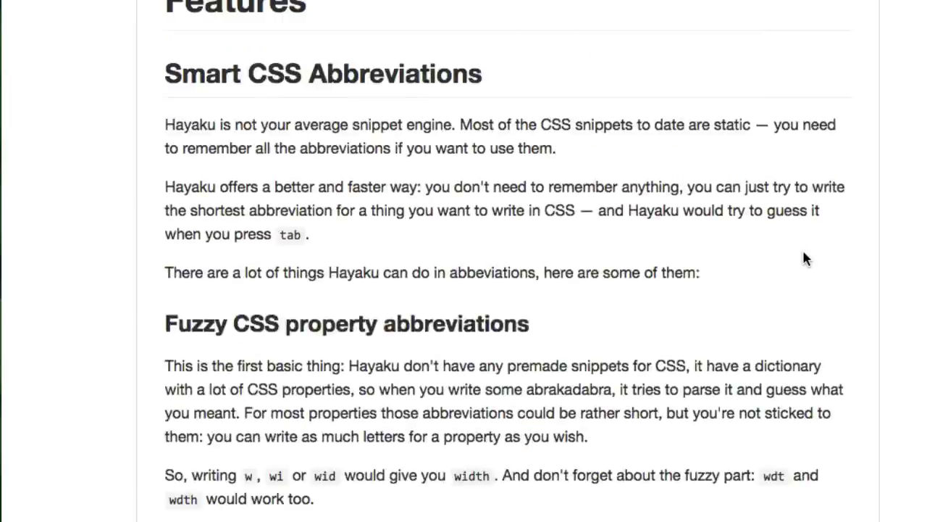
scroll("down", 3)
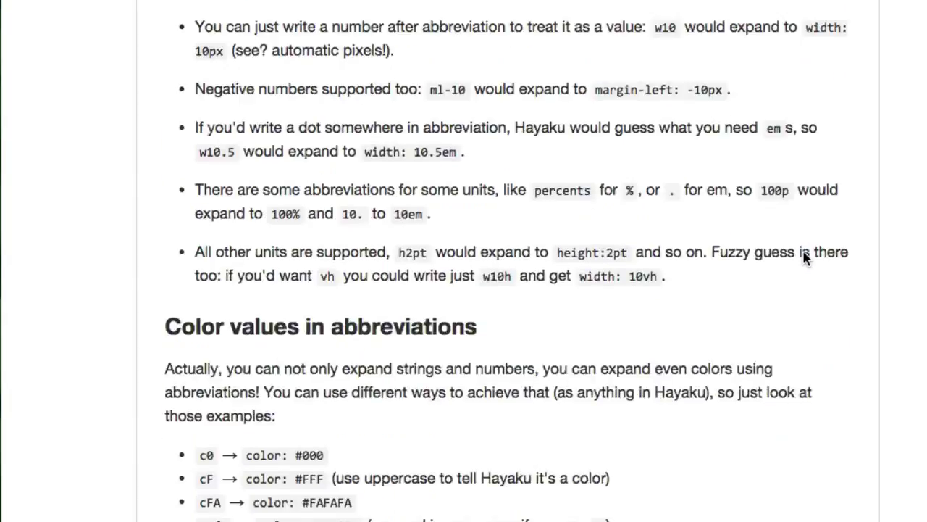
scroll("down", 3)
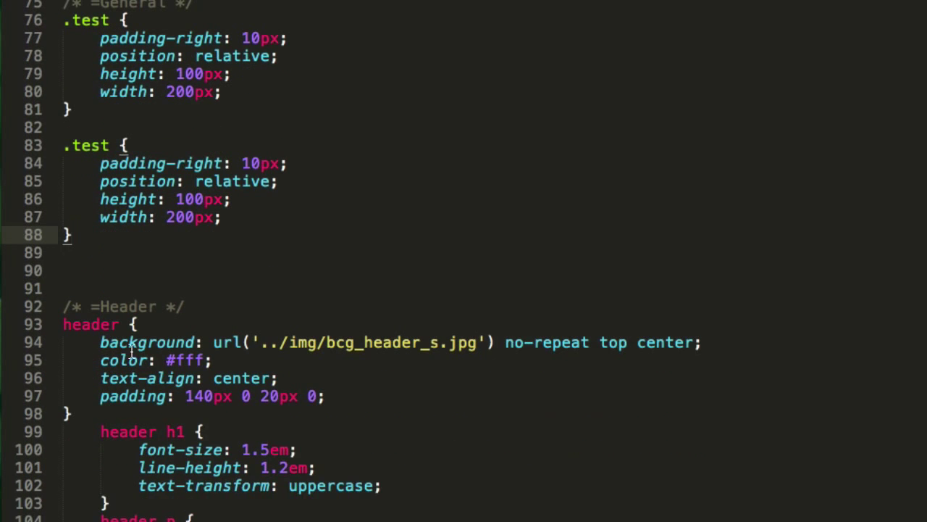
Abandon the stray '.' line and step padding-right up to 15px
type(".")
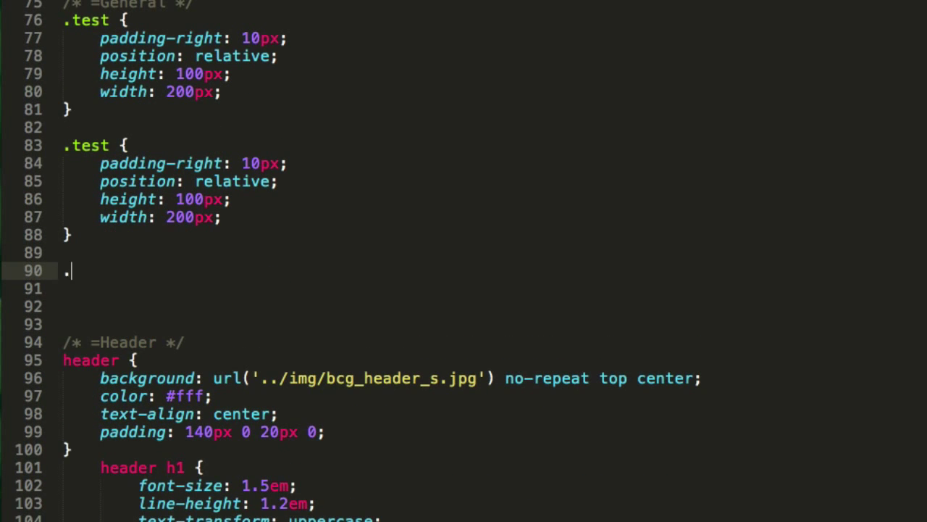
type("text2")
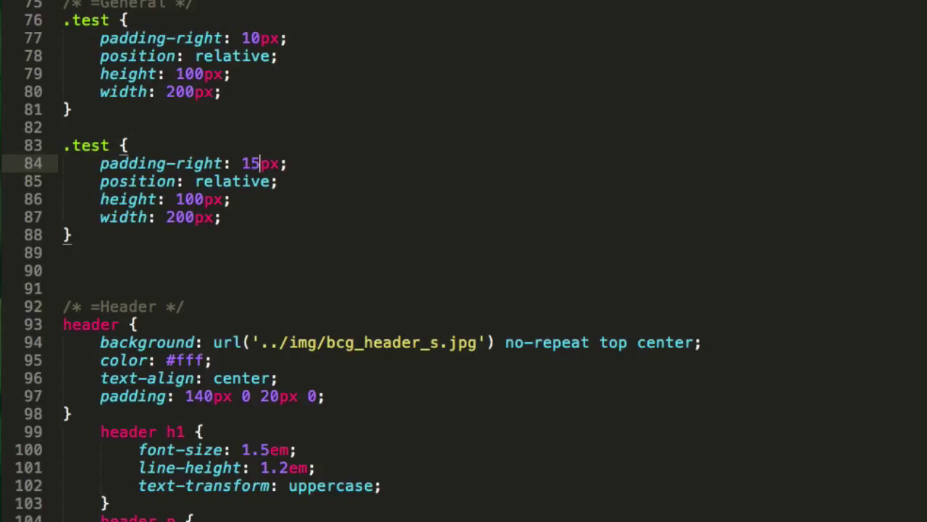
Cycle the padding-right value through several sizes with Hayaku increment shortcuts
key("End")
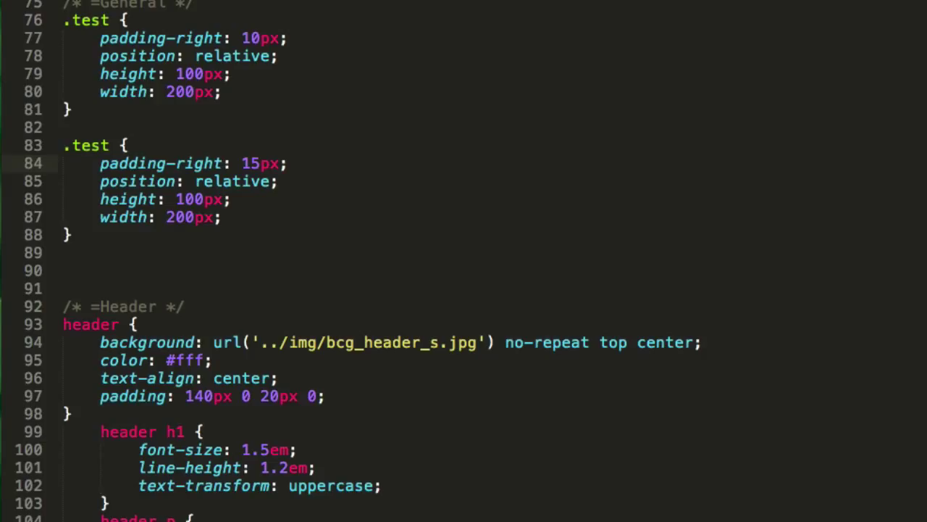
mouse_move(326, 148)
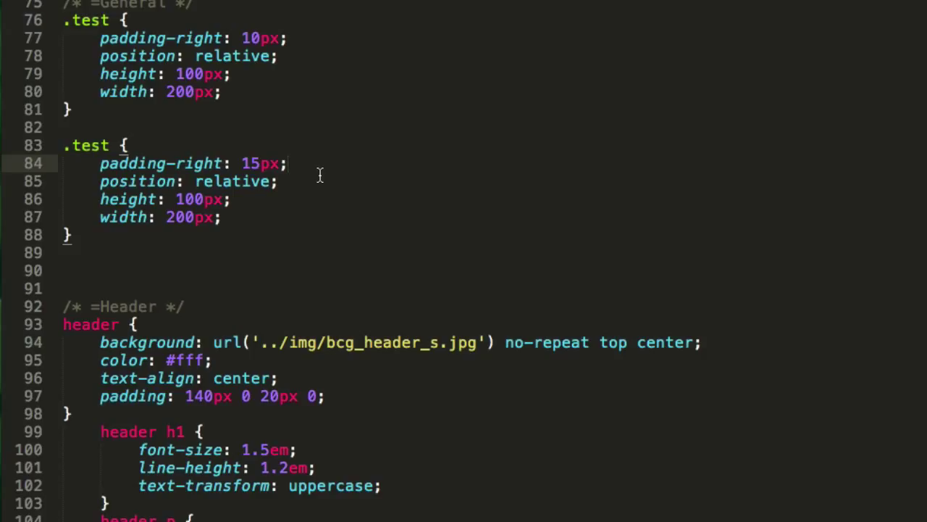
type("16px")
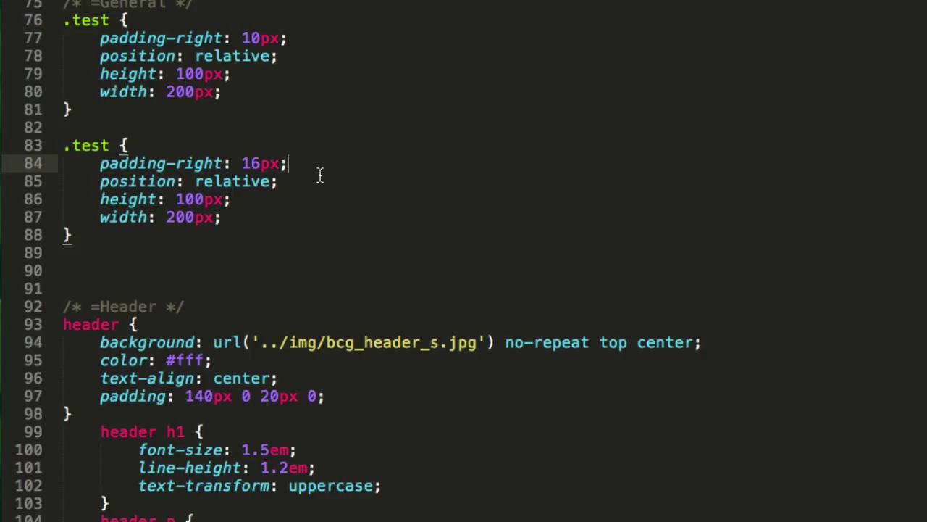
type("24")
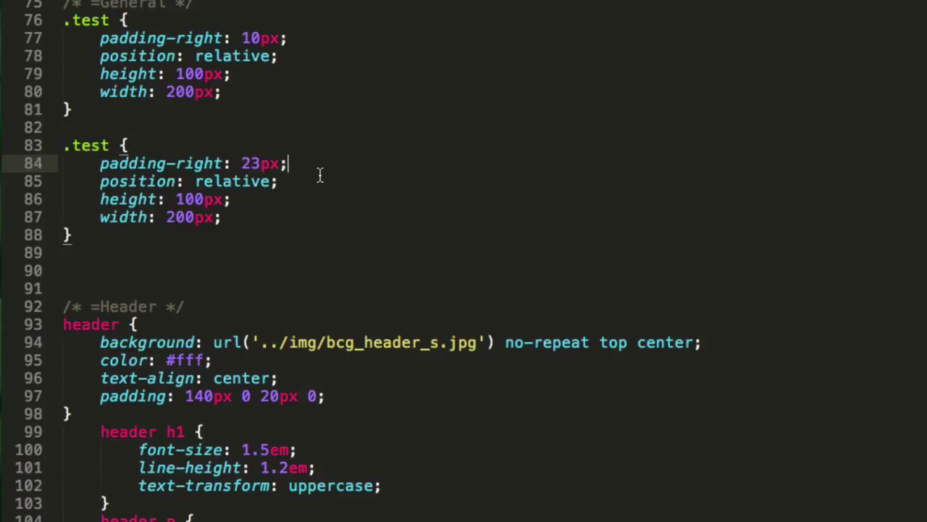
type("20")
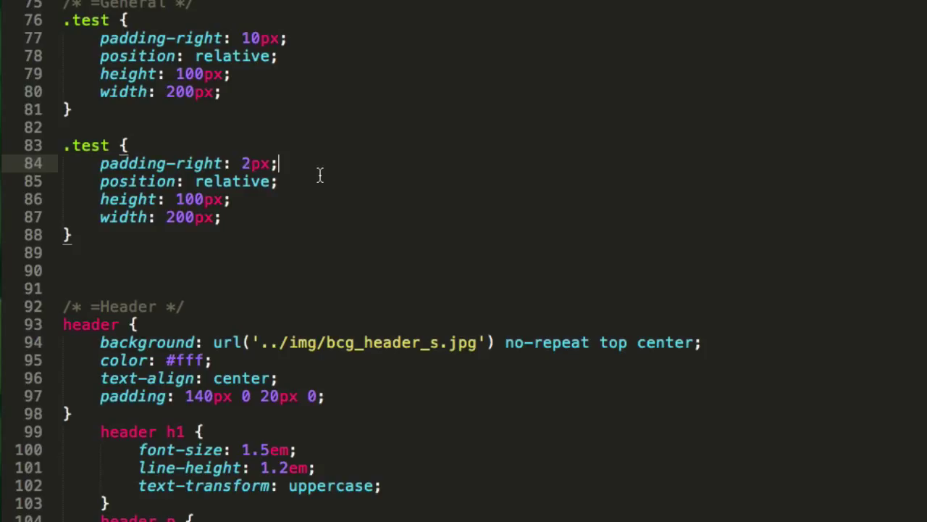
type("3")
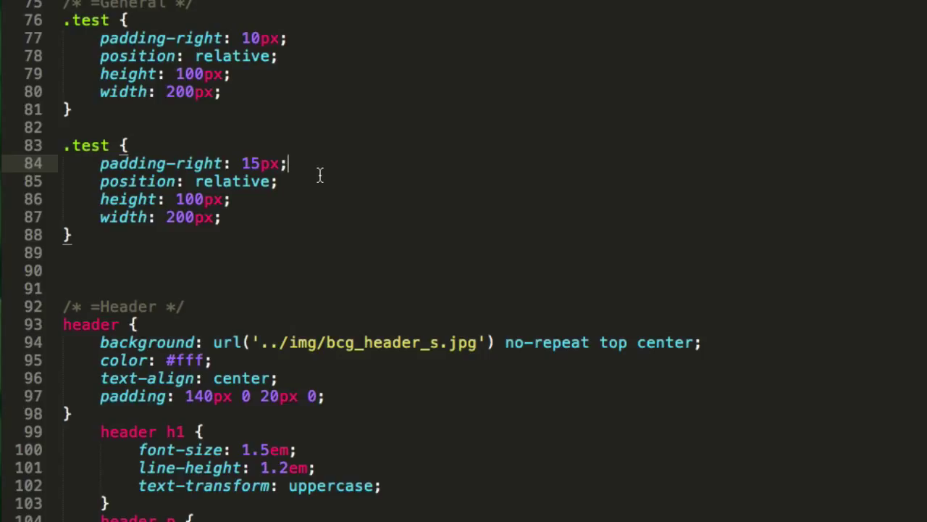
Settle padding-right at 14px with decimal steps and open an empty line before the brace
left_click(222, 217)
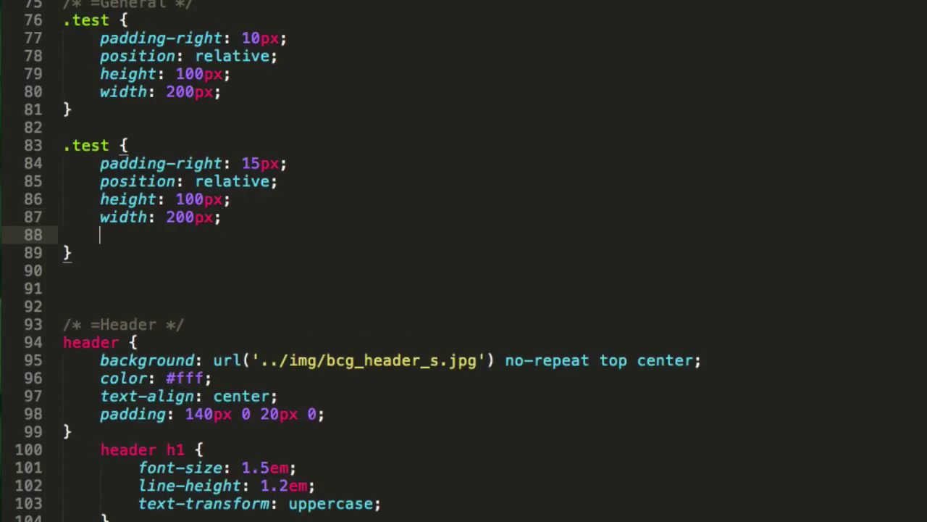
mouse_move(421, 235)
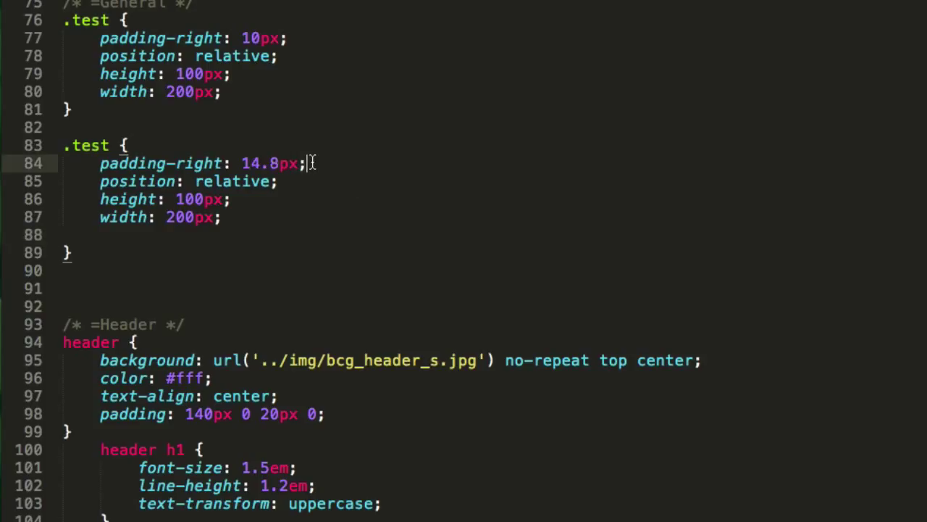
type("14.4px")
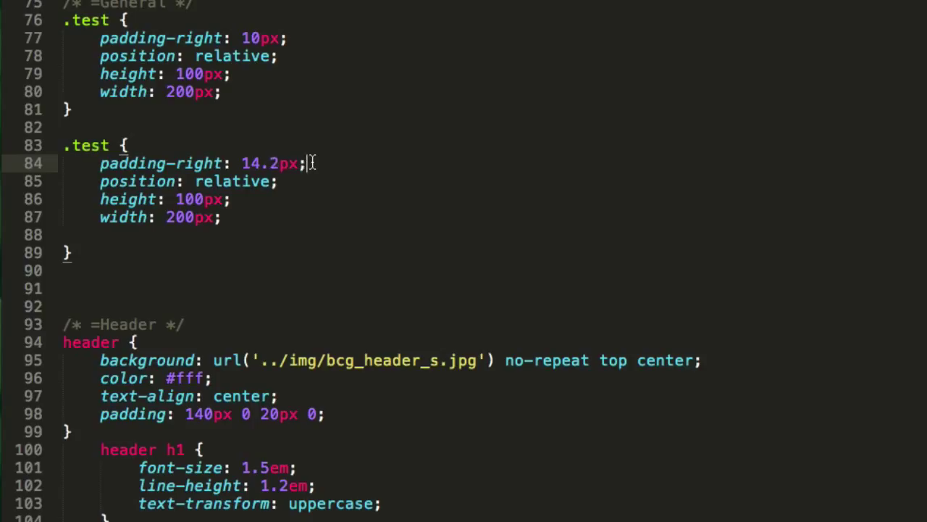
type("14.6")
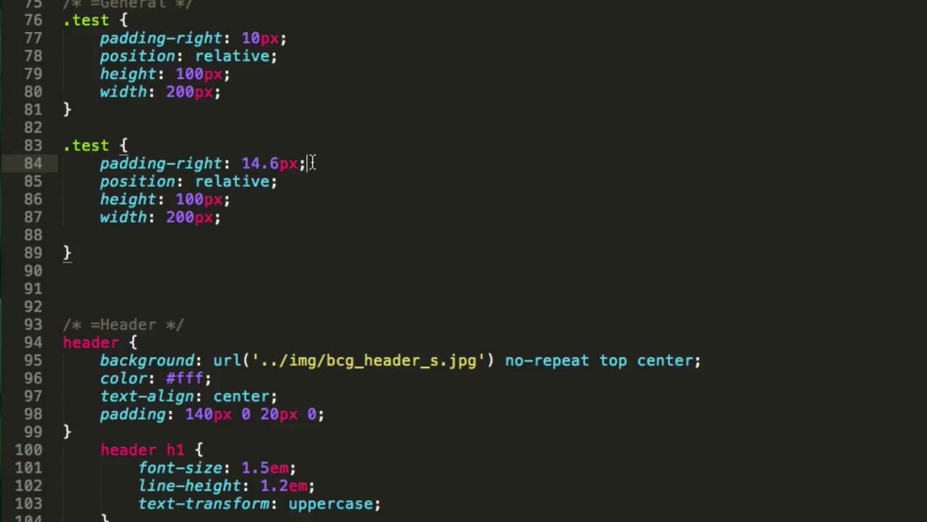
key("BackSpace")
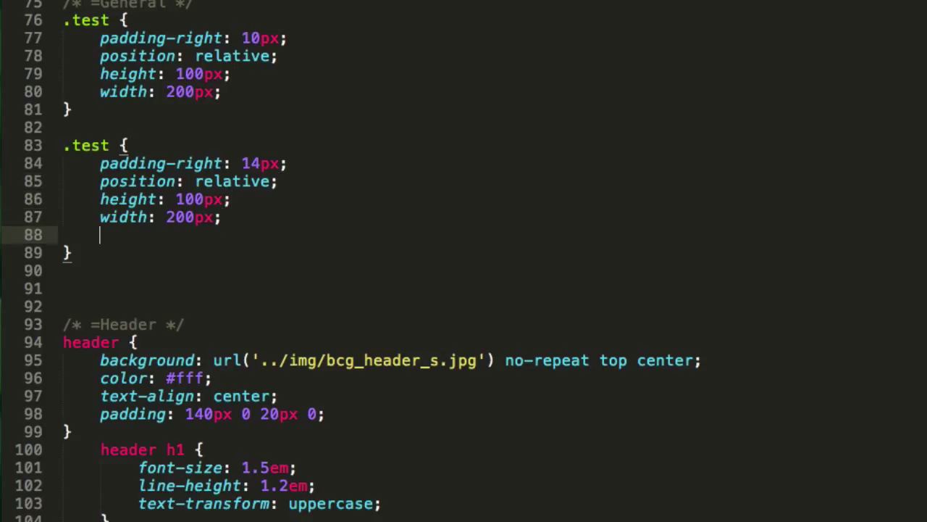
type("bra")
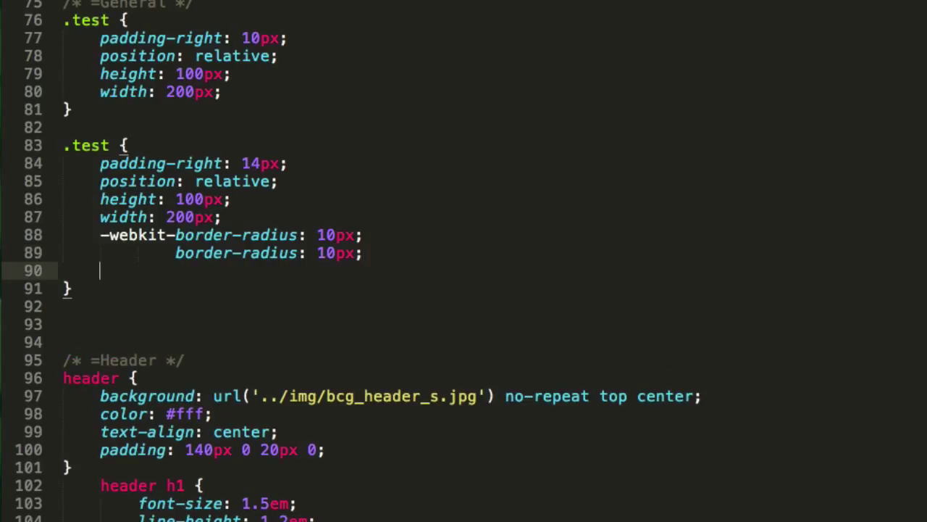
Expand bra10 into border-radius declarations, then change both radius values to 20px
type("bra")
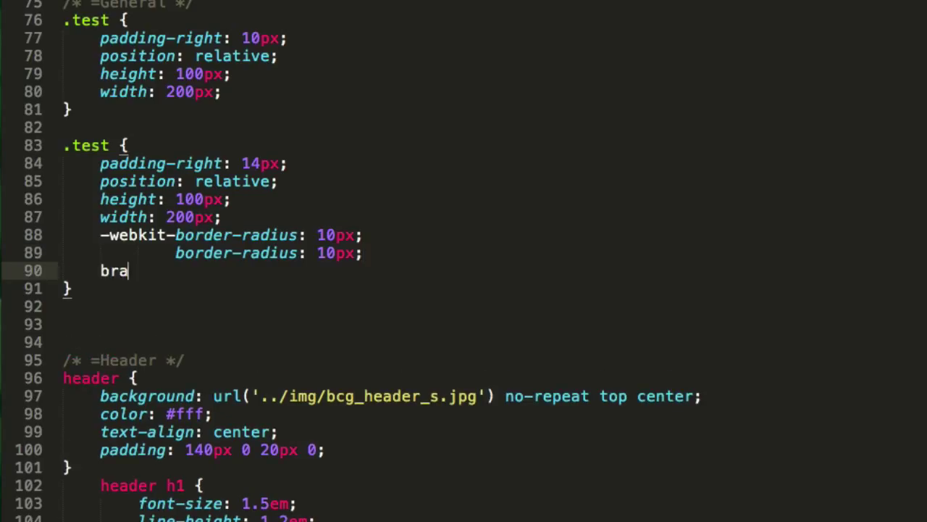
type("10")
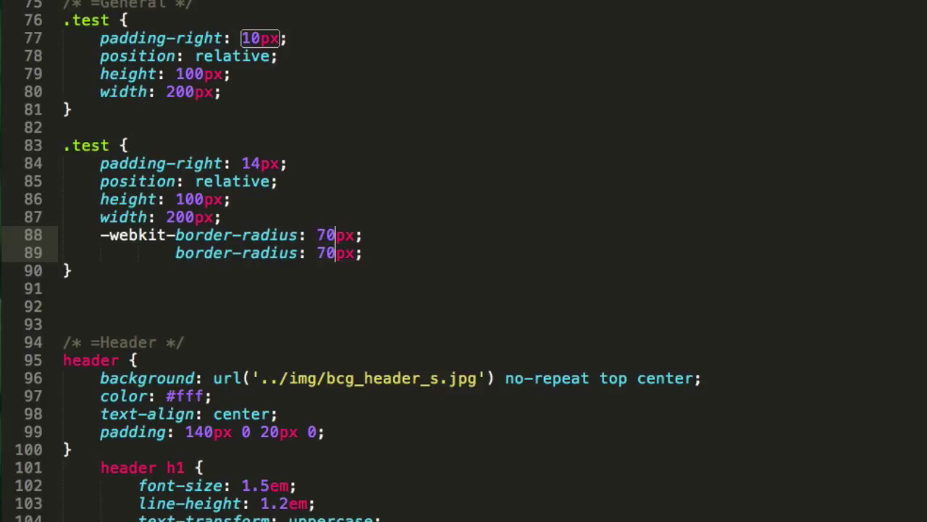
type("20")
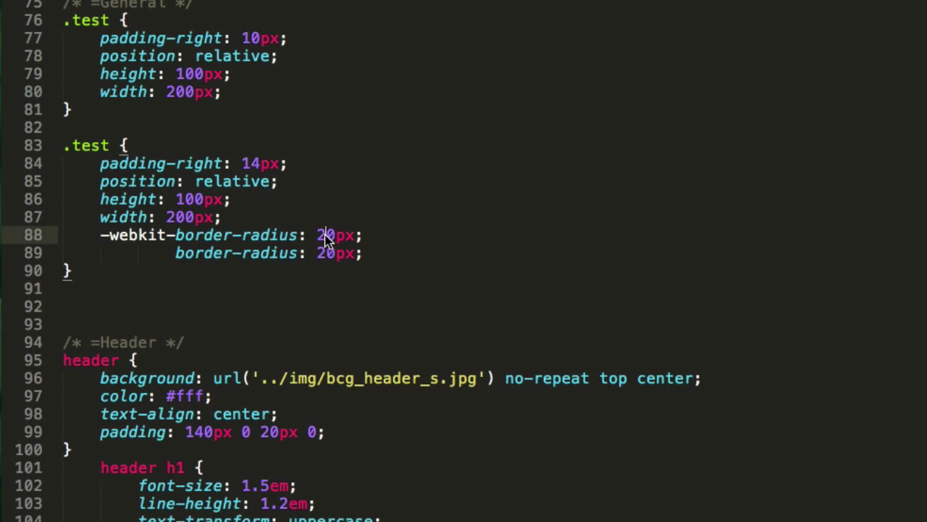
Change the 20px radius value to 63, then delete both border-radius lines
double_click(334, 235)
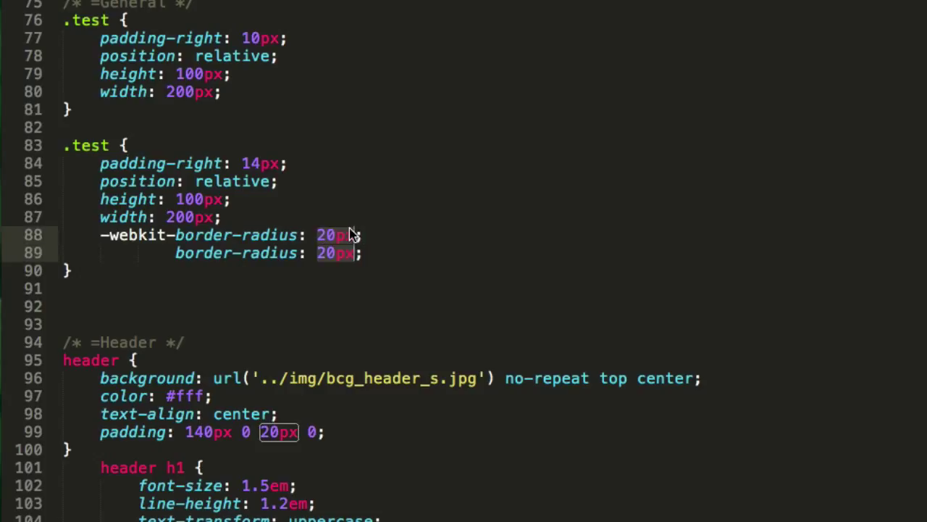
type("63")
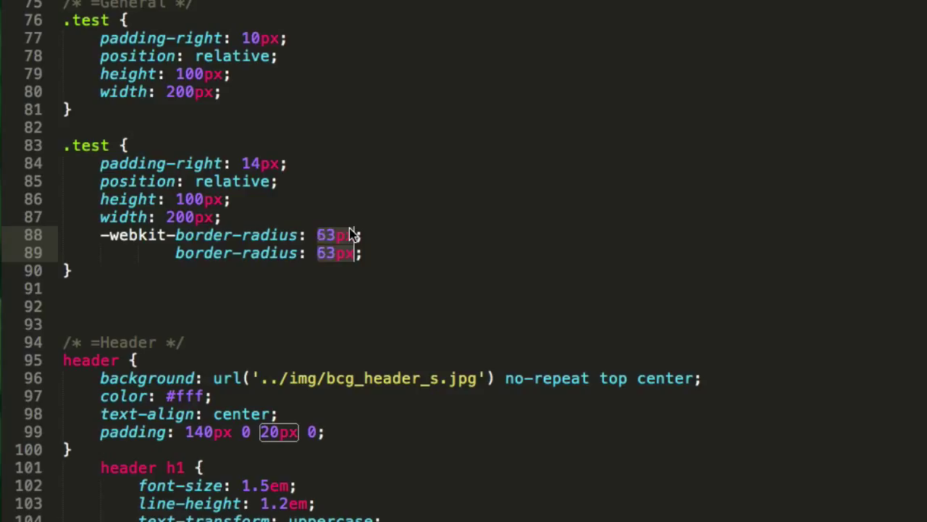
mouse_move(355, 252)
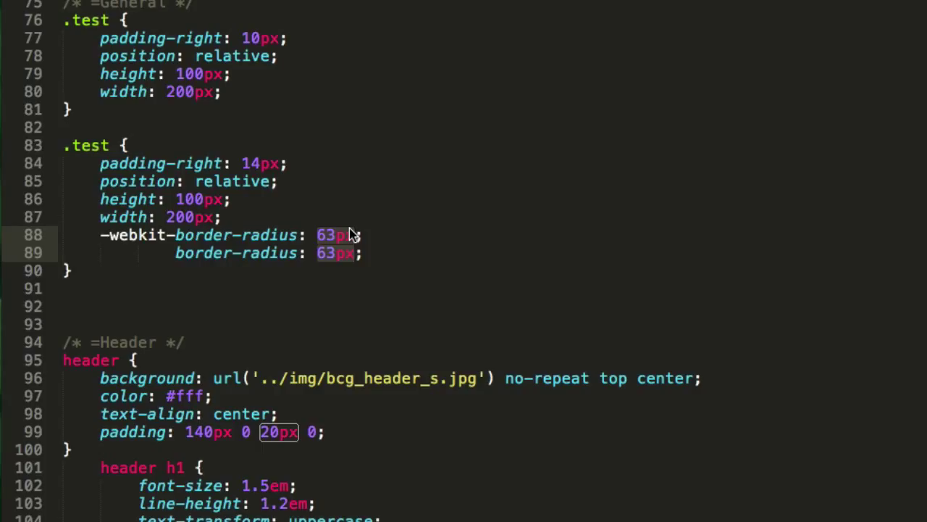
mouse_move(345, 266)
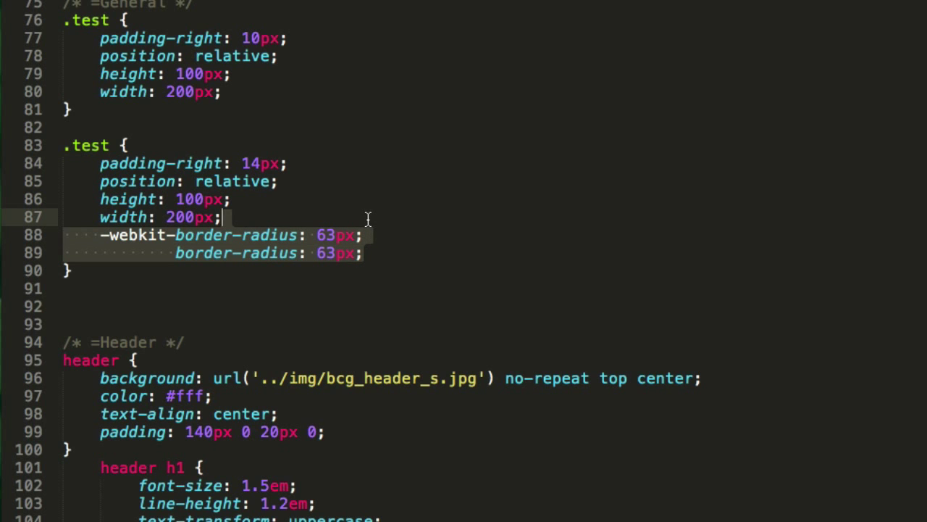
key("Delete")
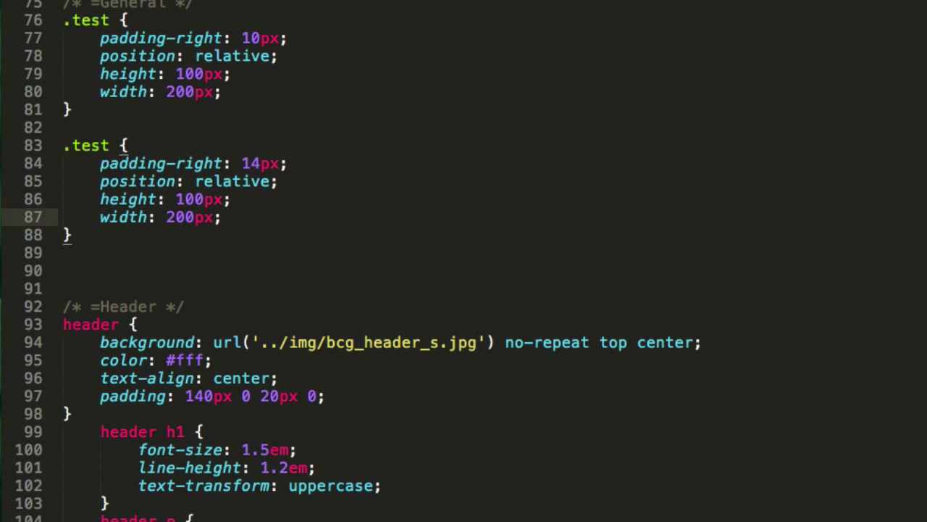